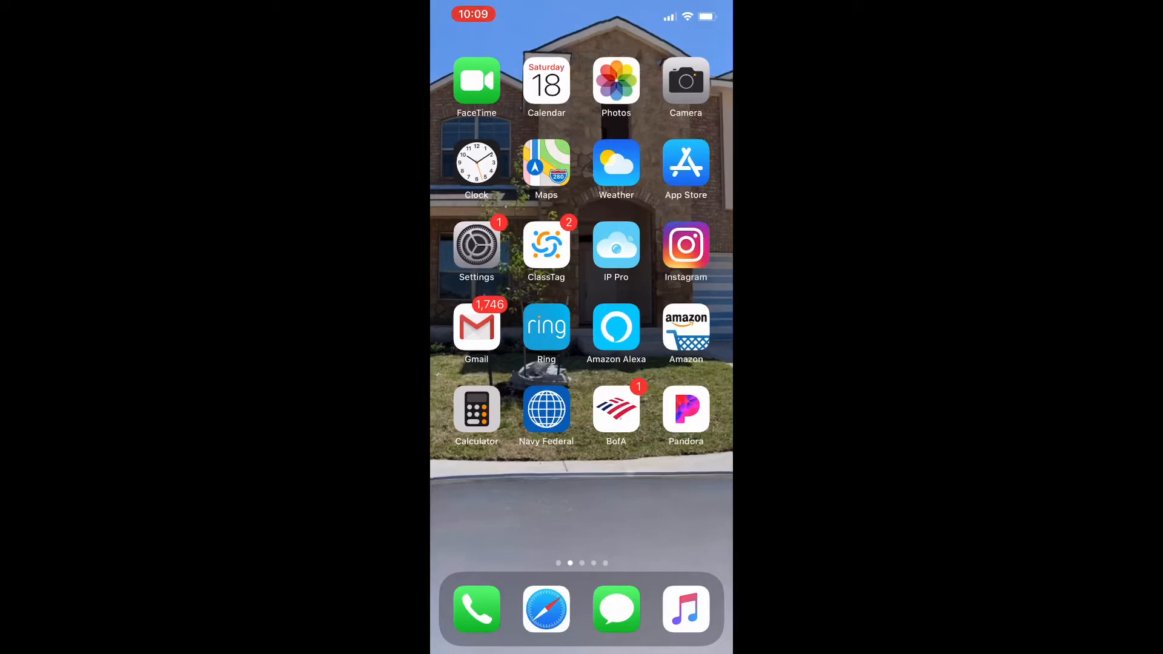
Open the Calendar for January 2020 and the IP Pro camera viewer, returning home after each
click(476, 80)
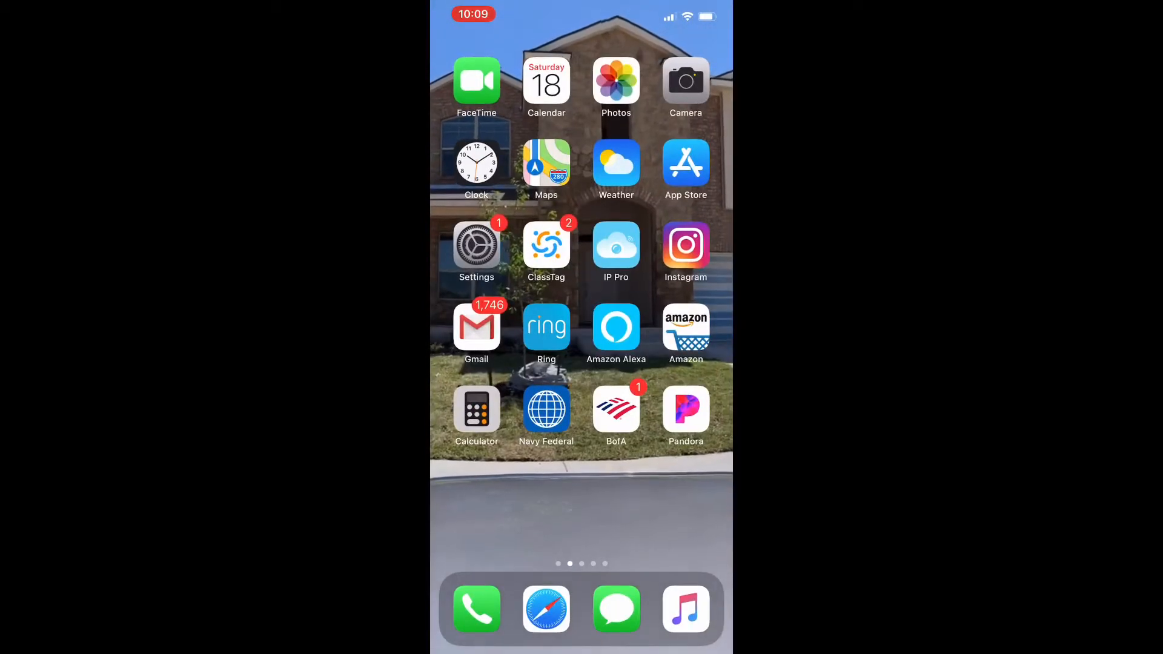
click(545, 82)
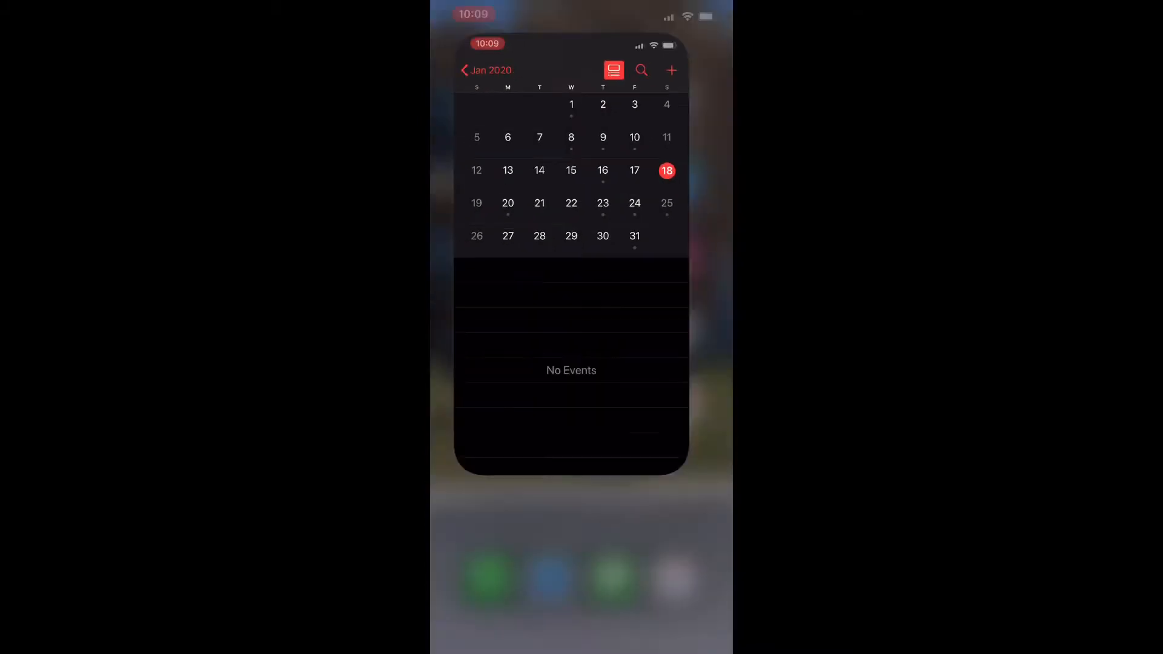
key(home)
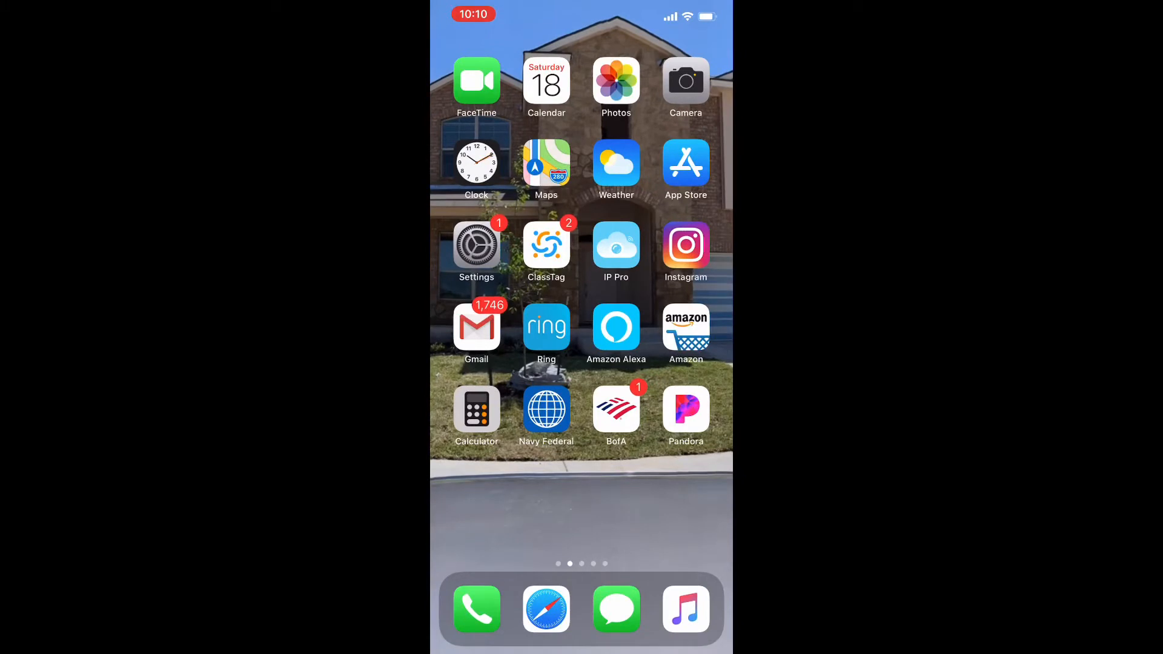
click(616, 244)
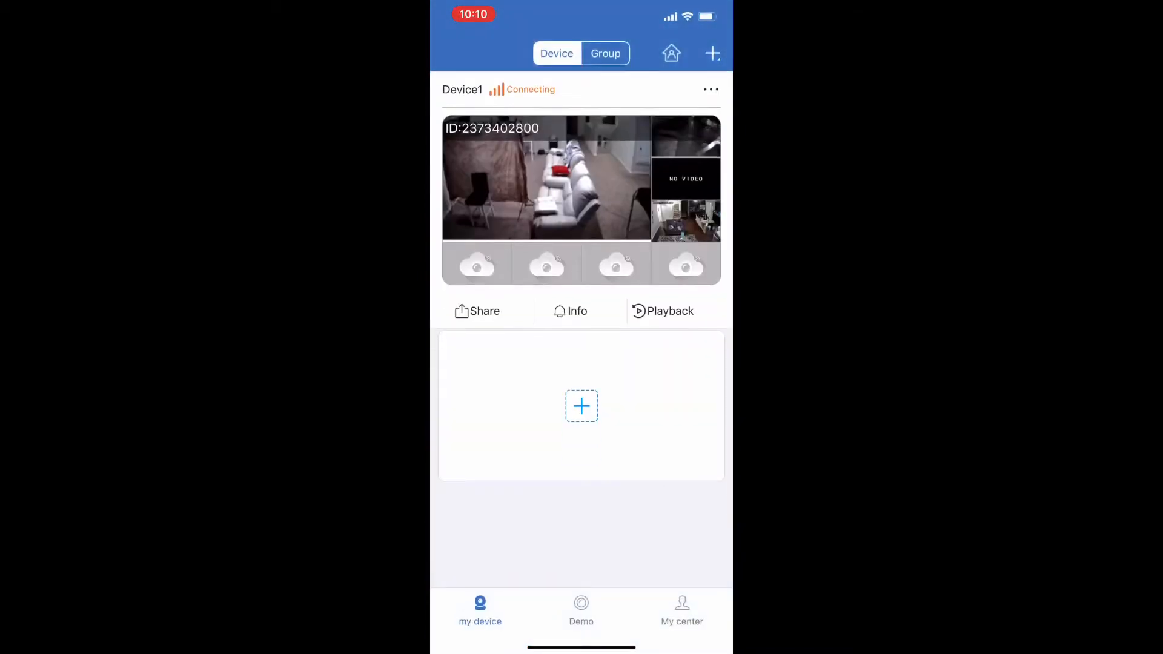
key(Home)
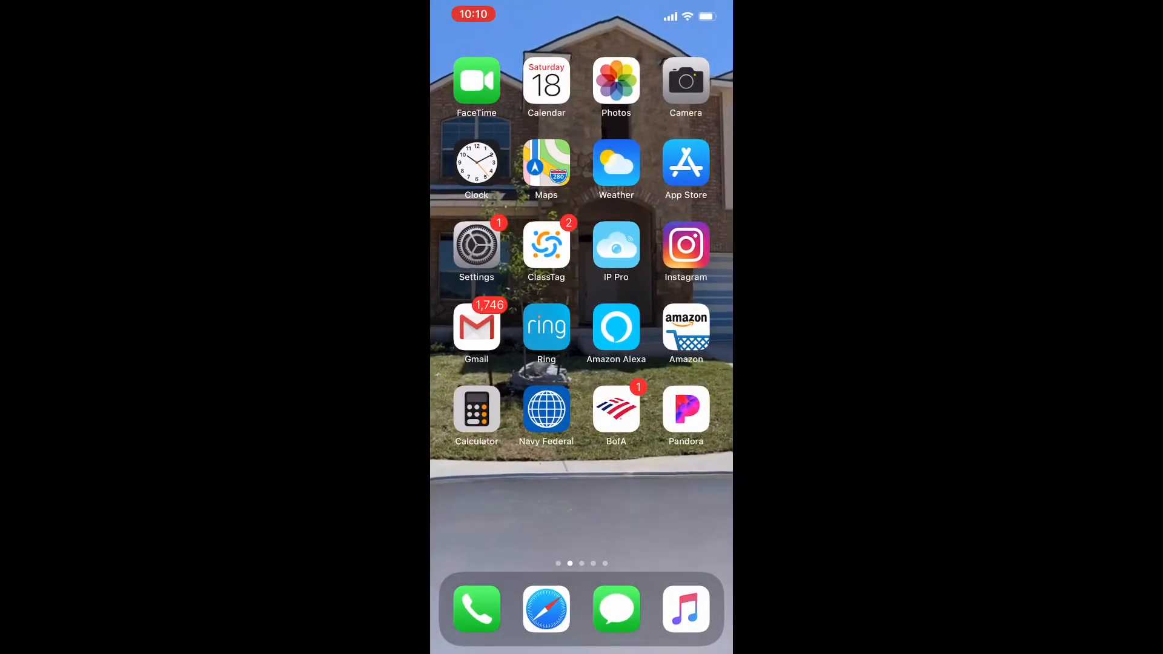
Try other home-page apps, ending in Pandora playing Ella Mai's 'Who Knew' on Queen Naija Radio
click(683, 245)
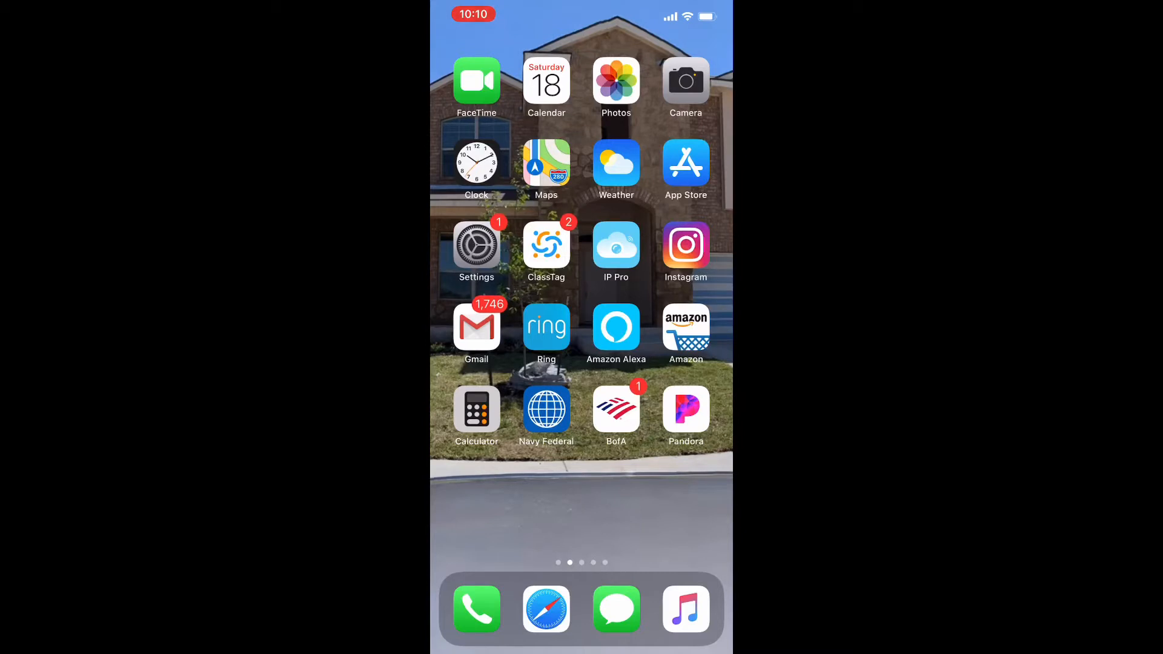
click(546, 327)
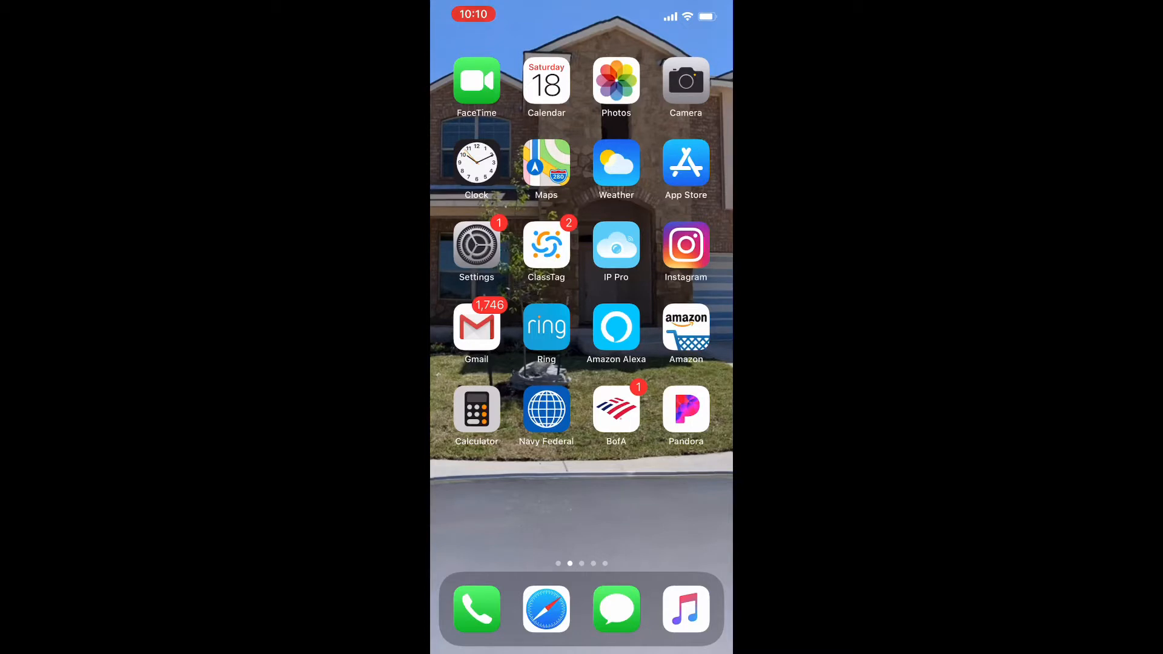
click(615, 327)
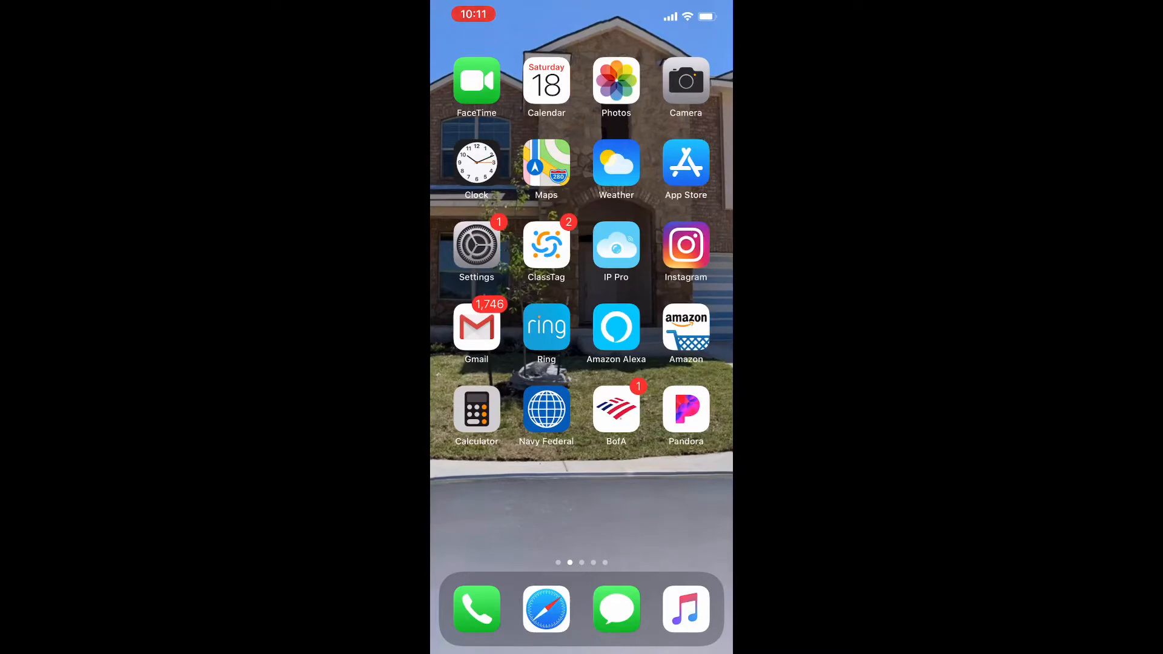
click(545, 409)
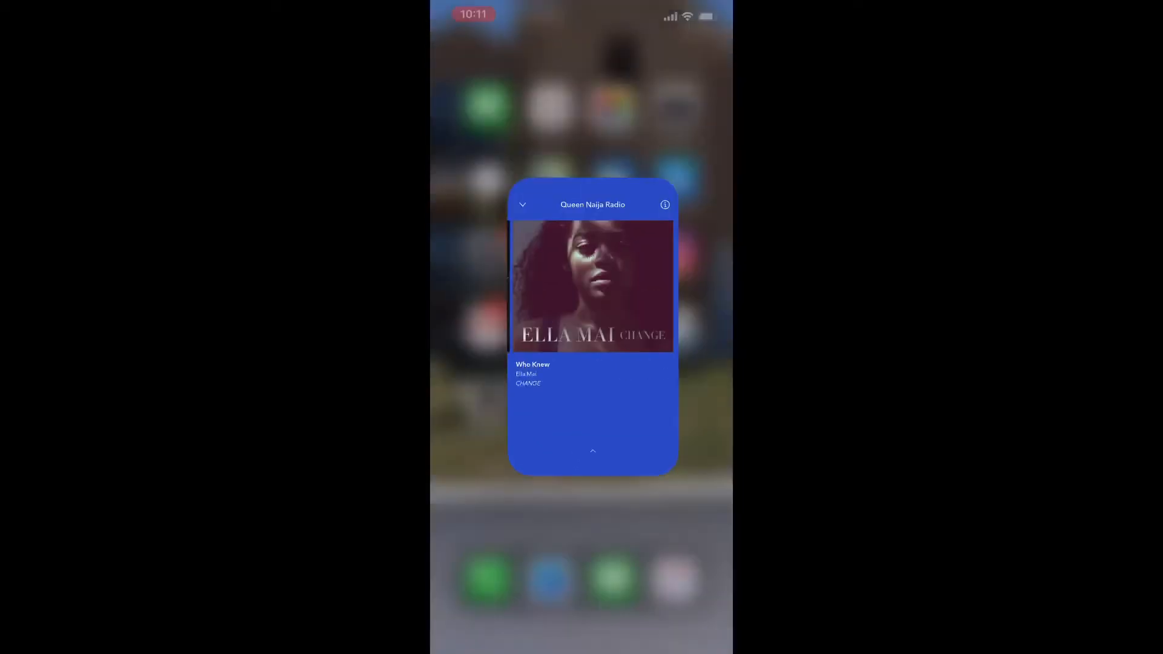
On page three, restore the offloaded Contacts app and open then close Utilities
click(522, 204)
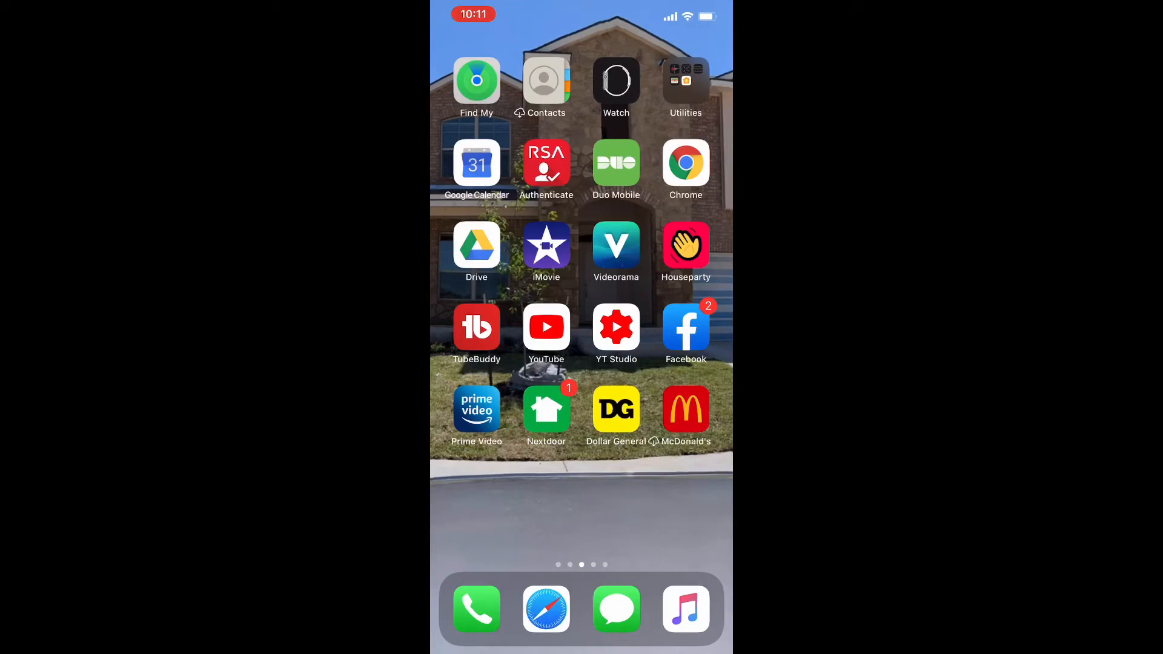
click(546, 80)
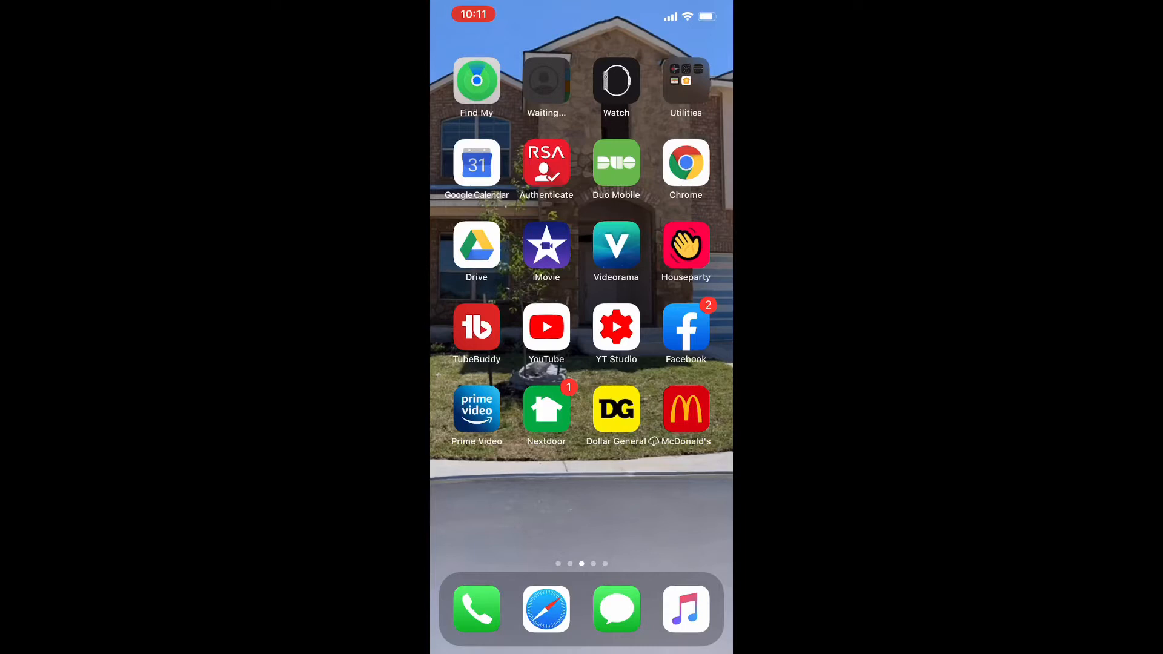
click(684, 79)
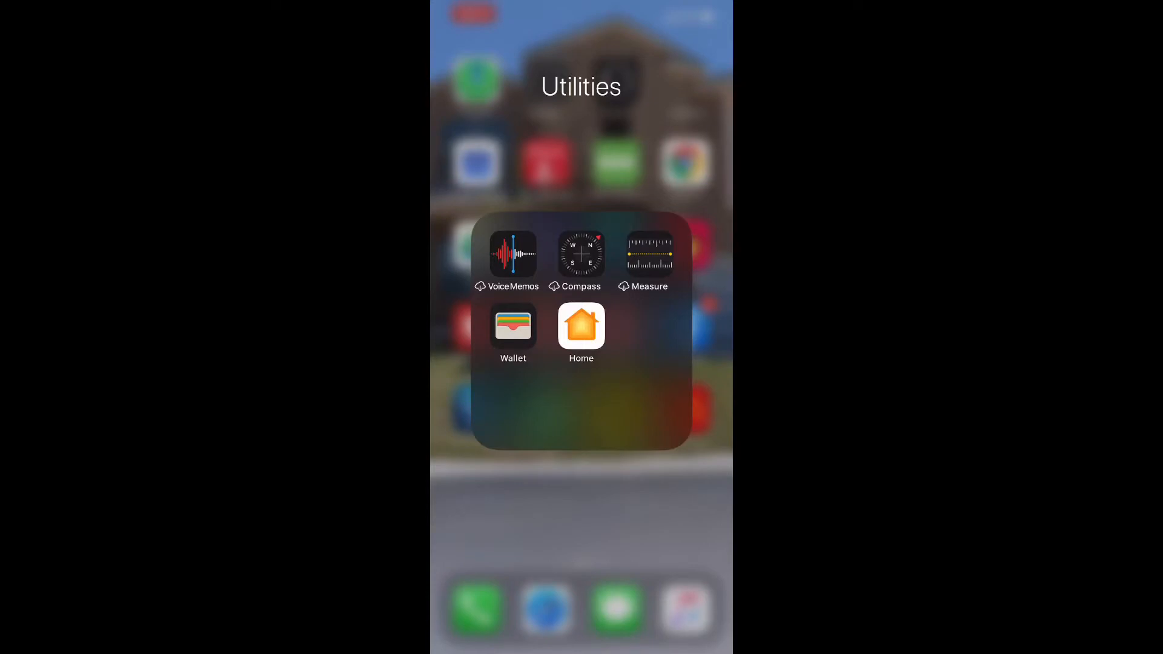
click(581, 519)
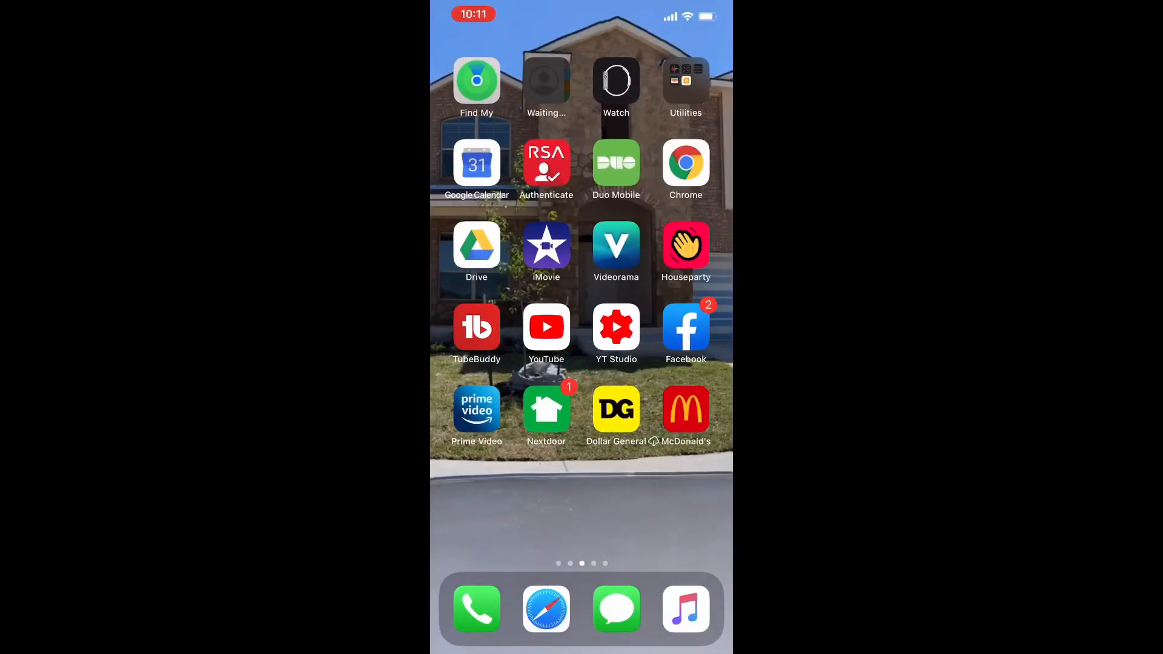
click(476, 165)
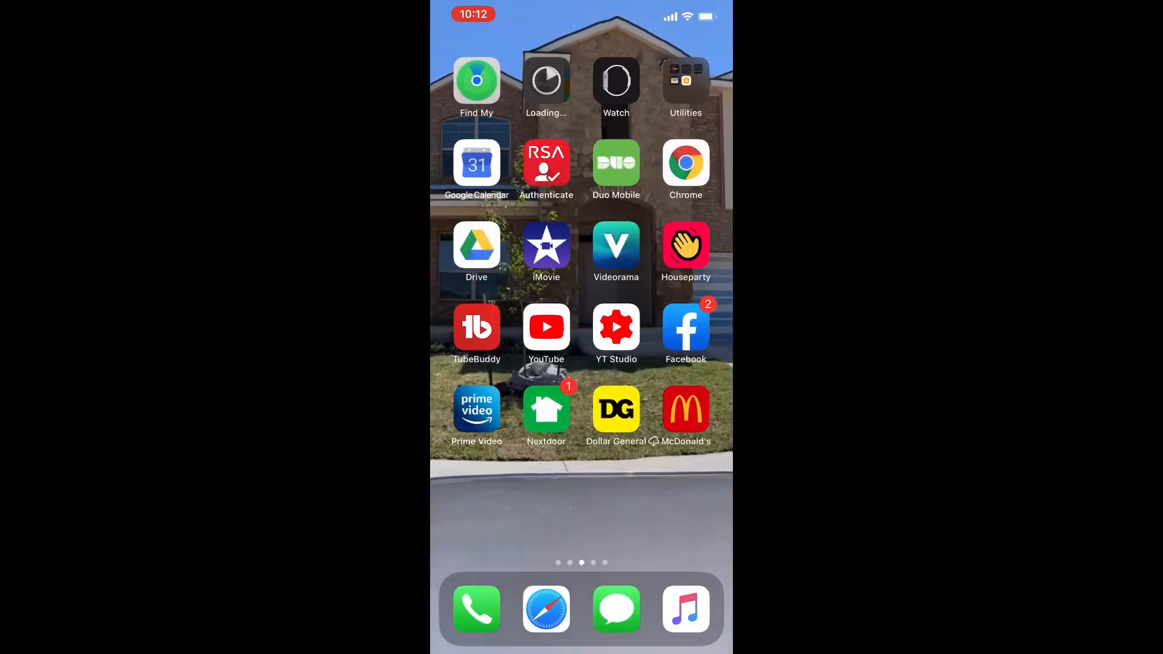
Open and close RSA SecurID Access, then tap through third-page apps including offloaded McDonald's
click(546, 162)
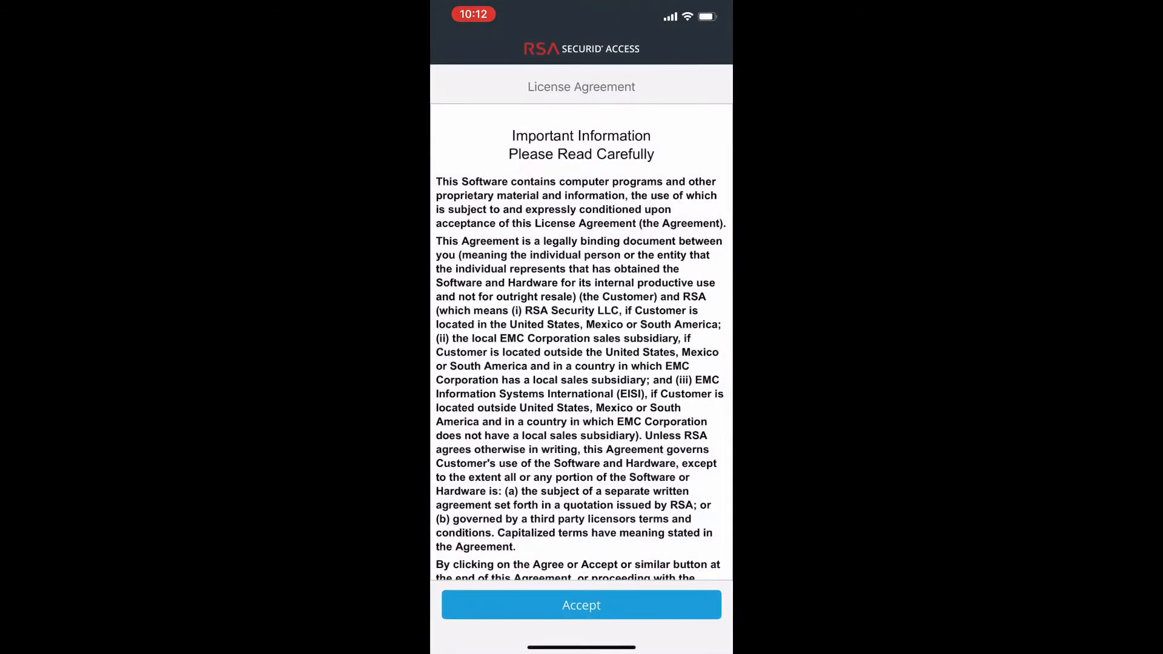
click(581, 604)
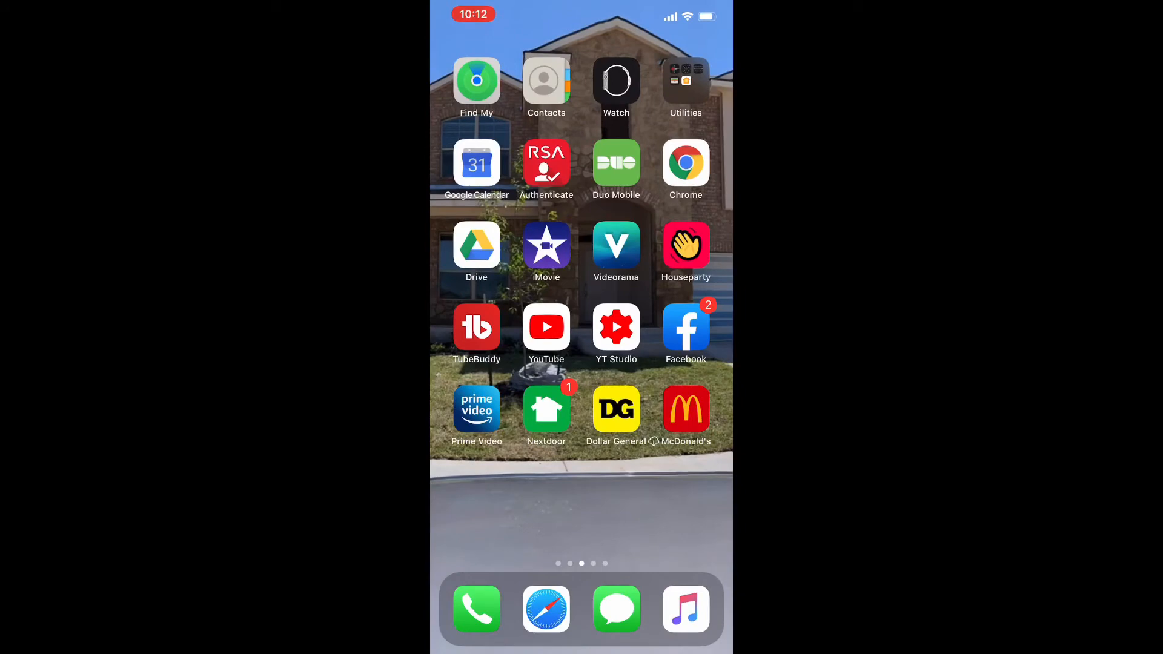
click(616, 164)
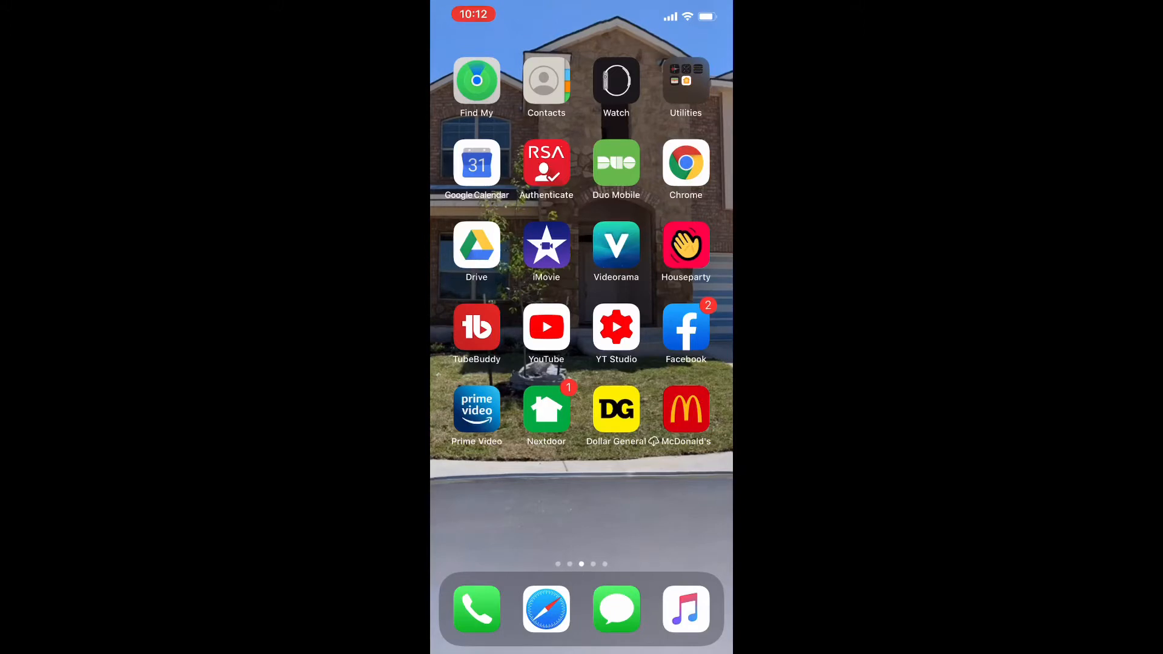
click(476, 245)
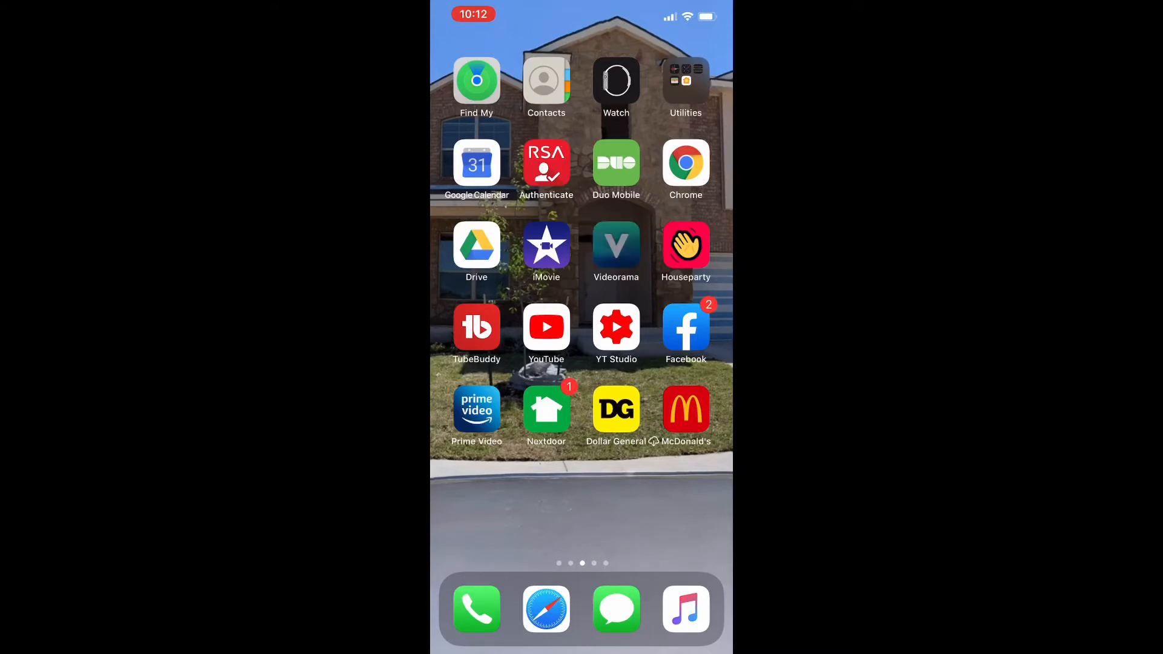
click(615, 246)
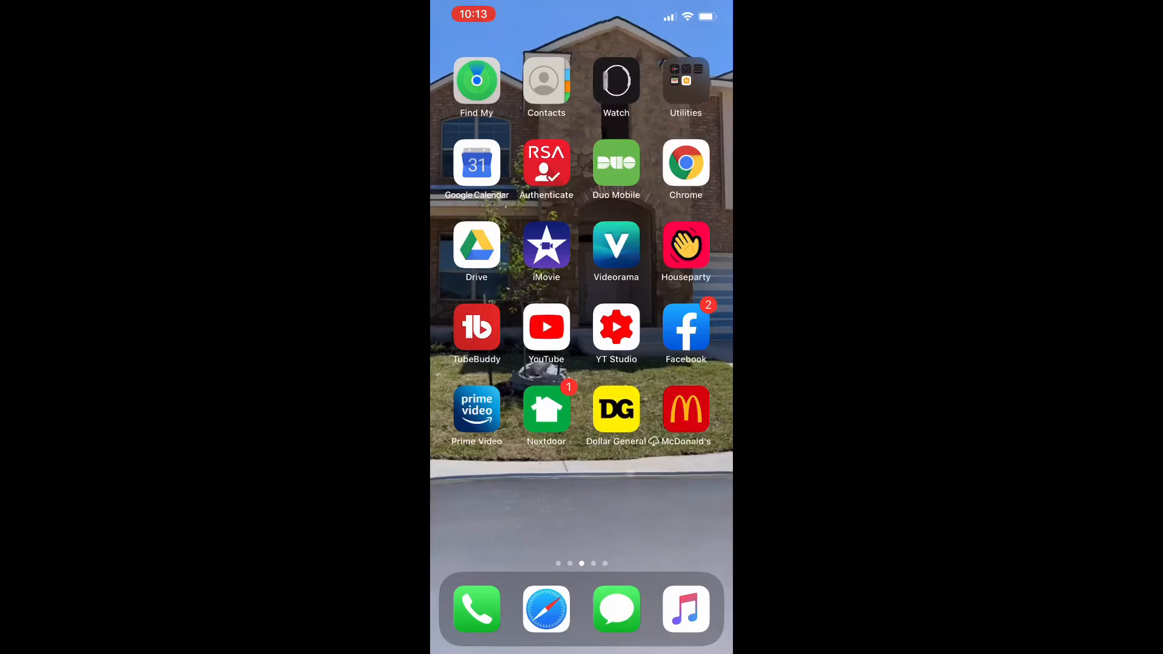
click(685, 245)
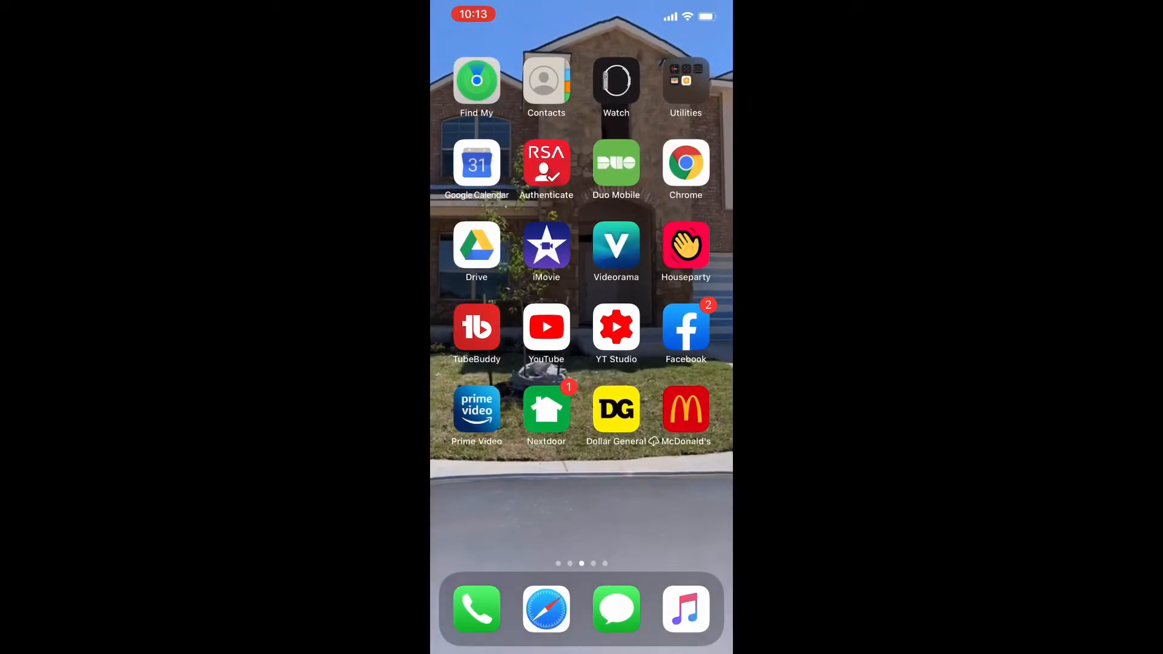
click(476, 327)
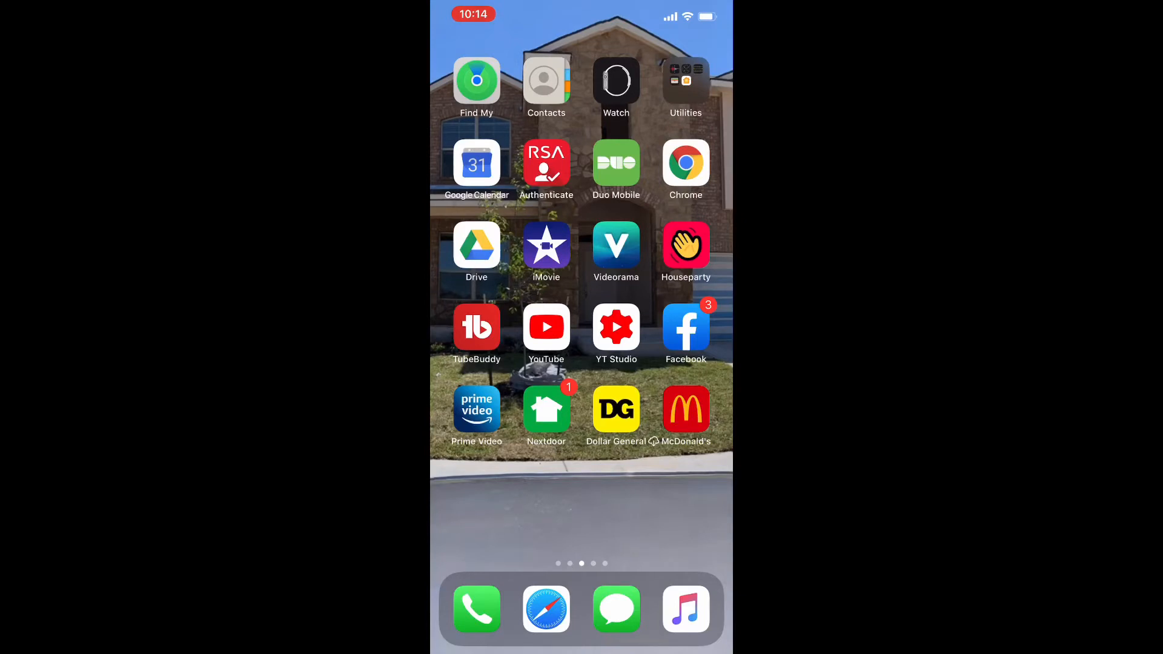
click(546, 410)
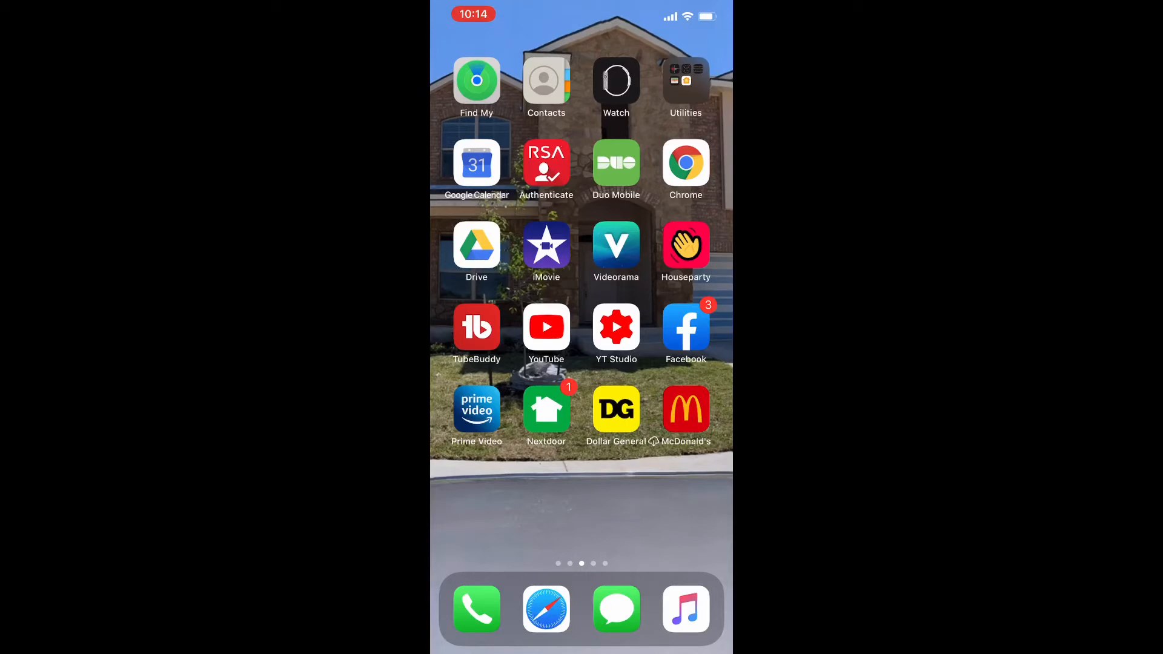
click(685, 409)
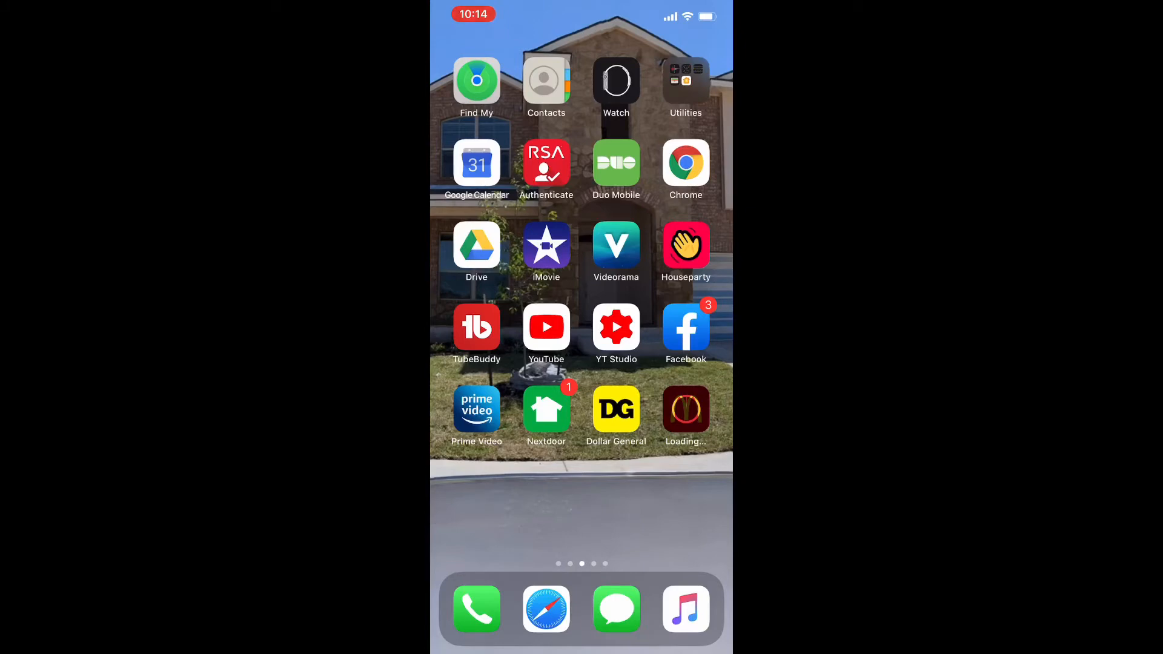
Swipe back to the second home page showing FaceTime, Calendar, Photos, Settings and Pandora
scroll(left, 3)
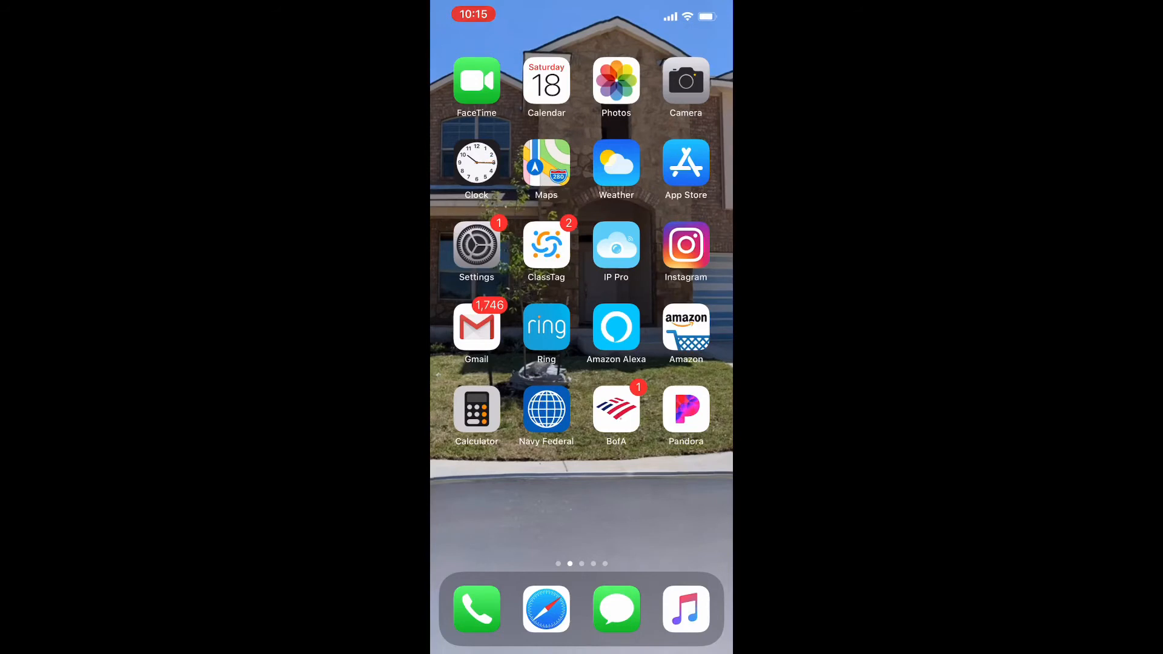
Return to the third home page where McDonald's is still loading
click(545, 165)
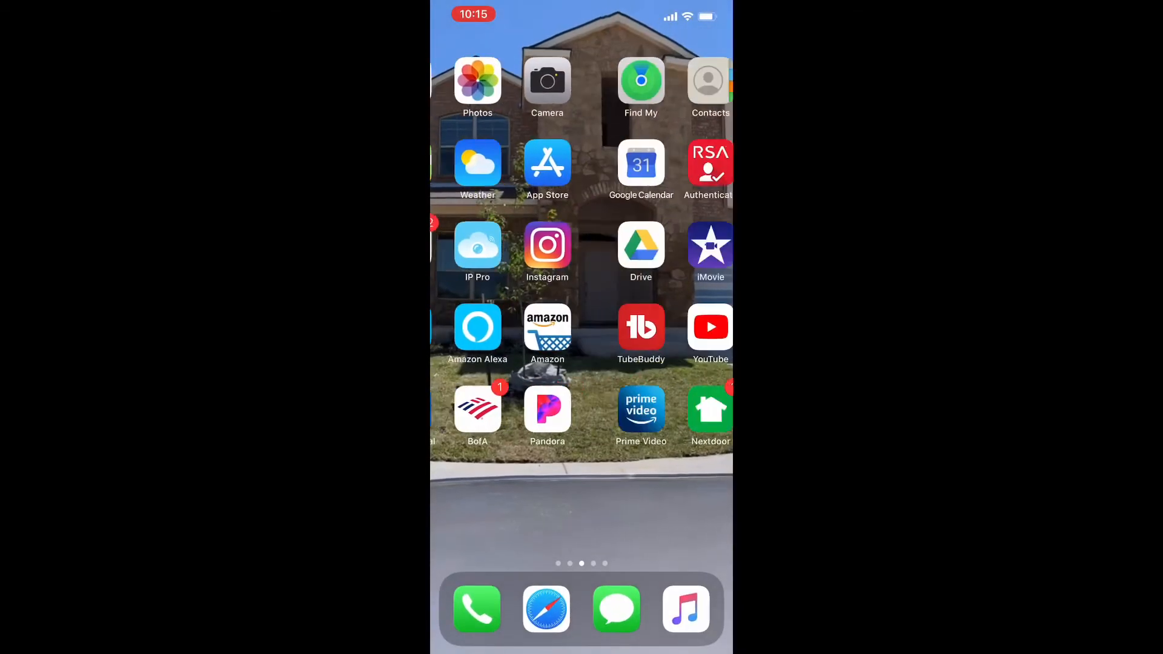
scroll(left, 3)
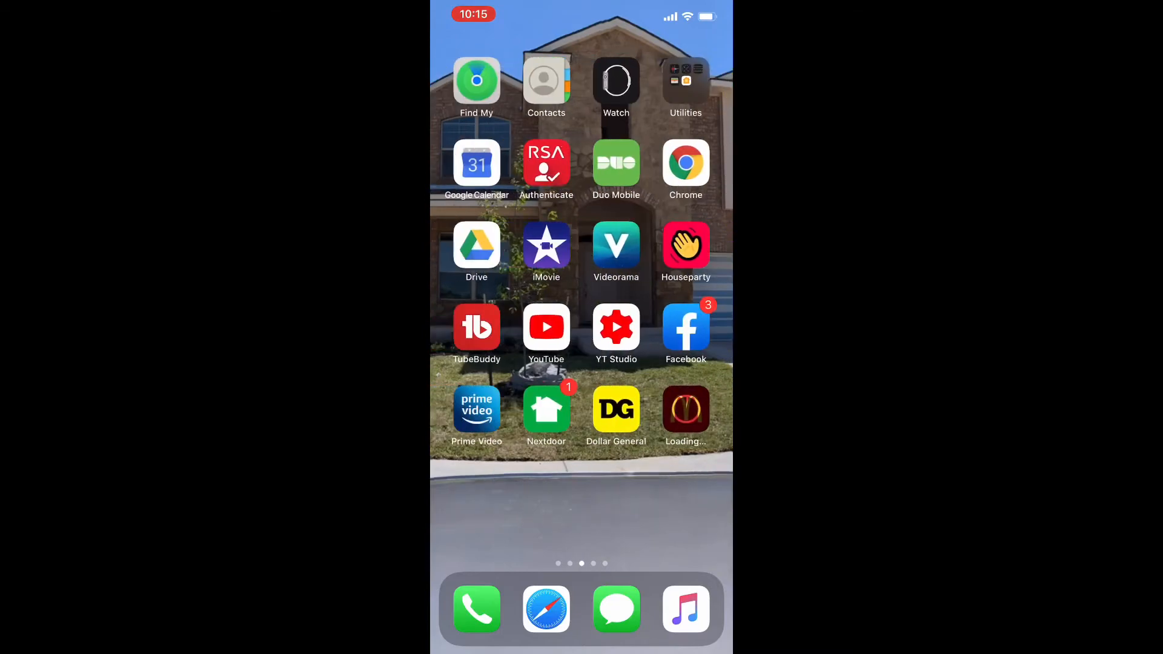
Swipe to page four and launch Thumbnail Maker, showing Channel Art and Thumbnail Templates
scroll(left, 3)
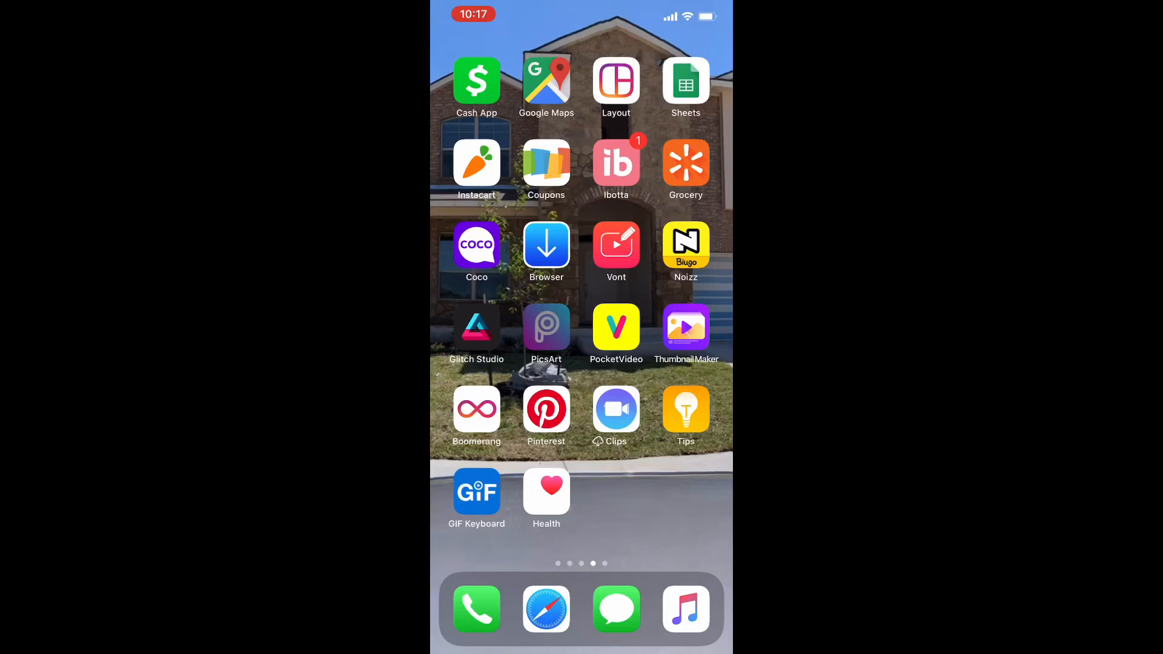
click(546, 327)
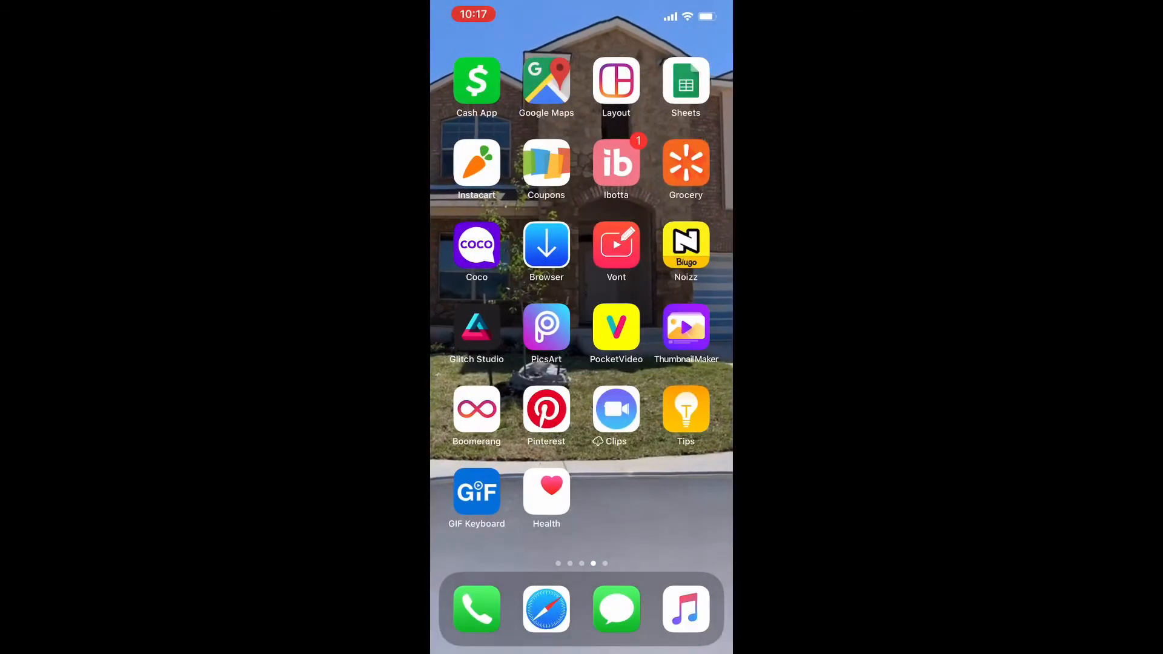
click(685, 327)
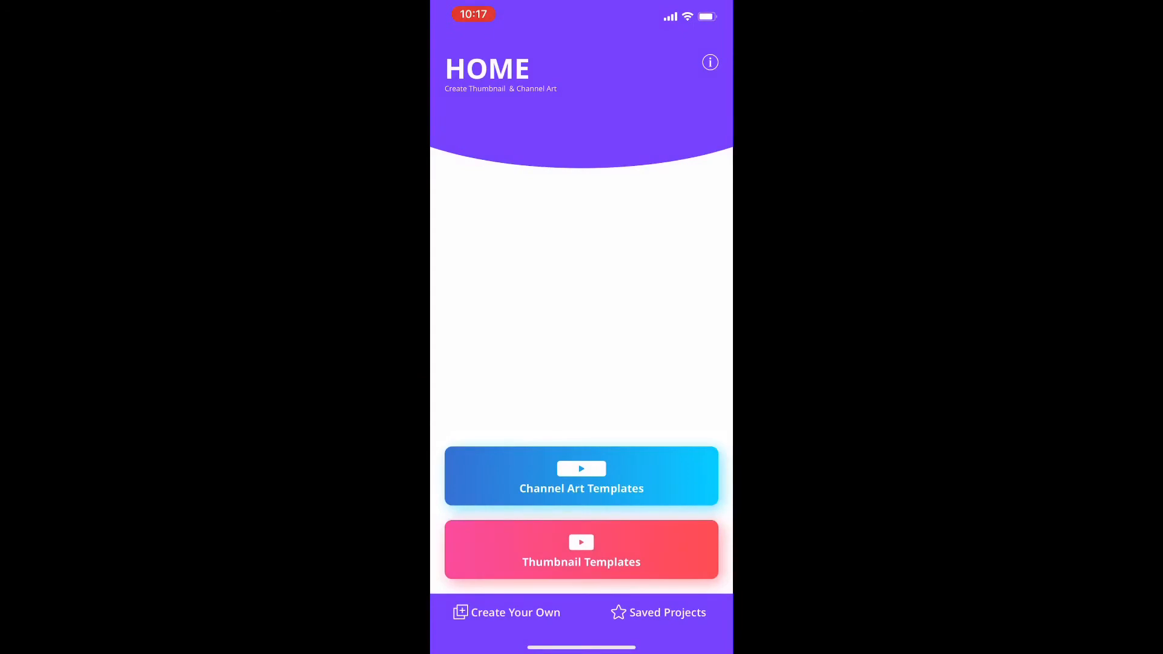
key(home)
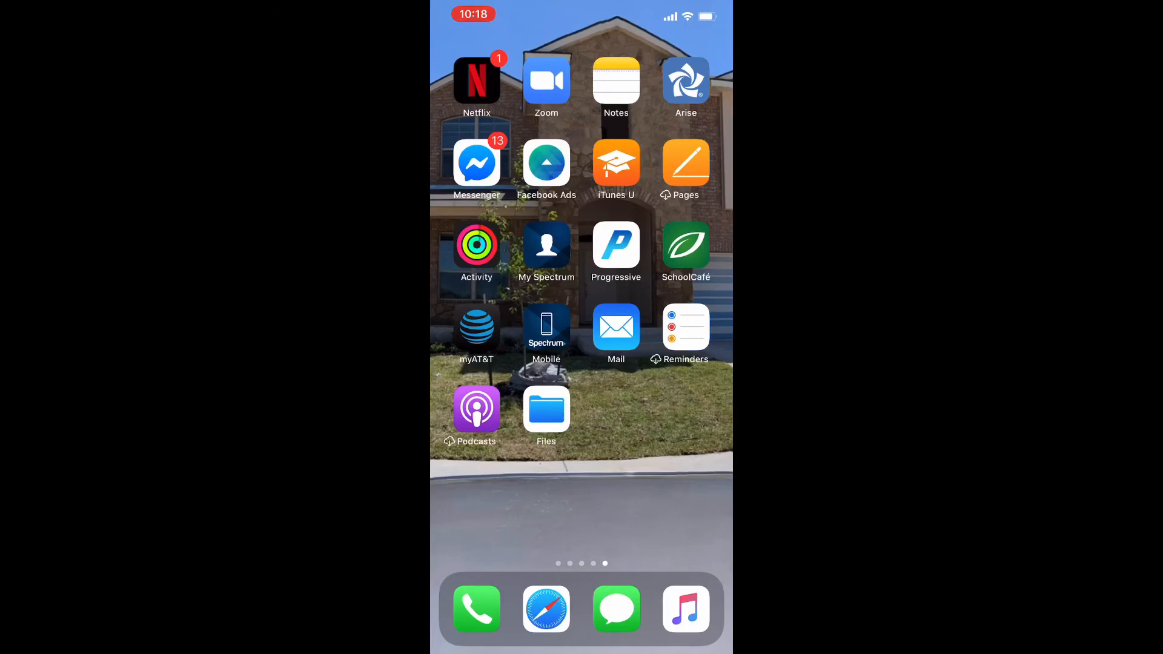
Tap on the home screen, arriving at Today View with Up Next, Screen Time and Weather
click(685, 80)
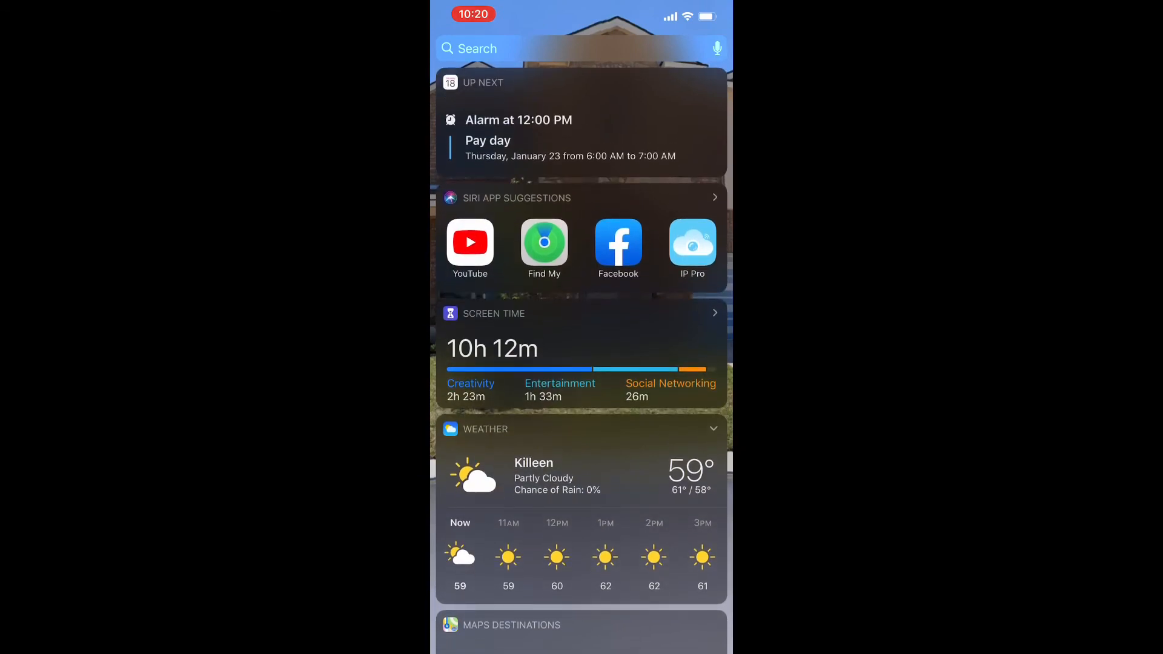
Scroll through the Today View widgets, then swipe back to the Contacts, Watch and Chrome page
scroll(up, 3)
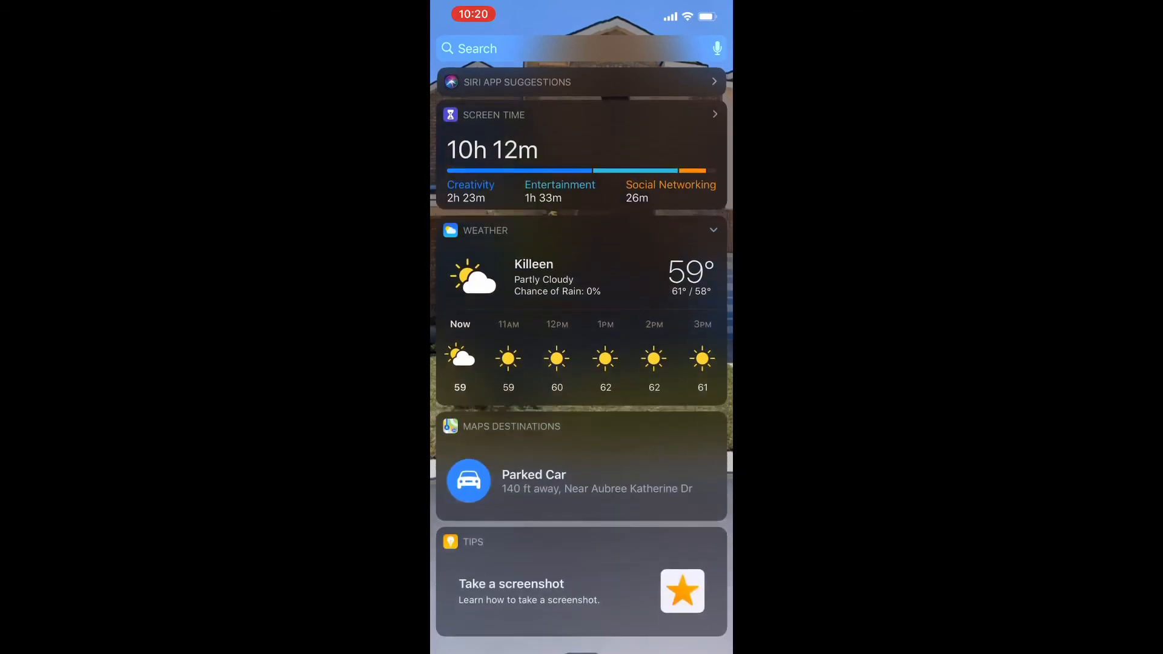
scroll(up, 3)
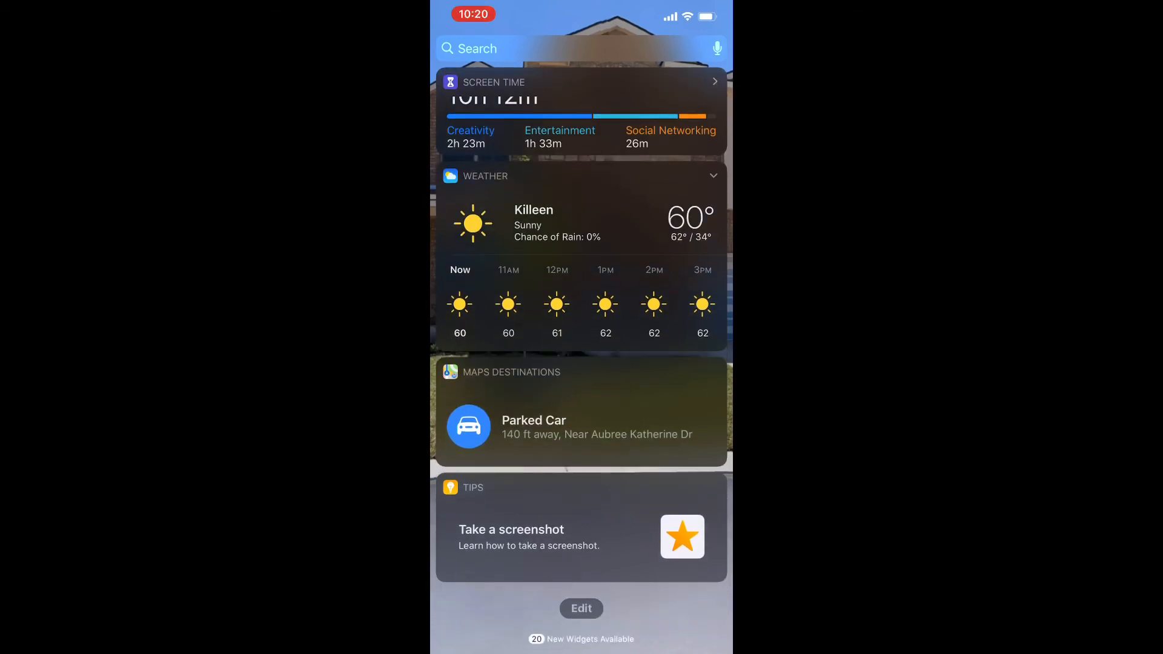
scroll(down, 3)
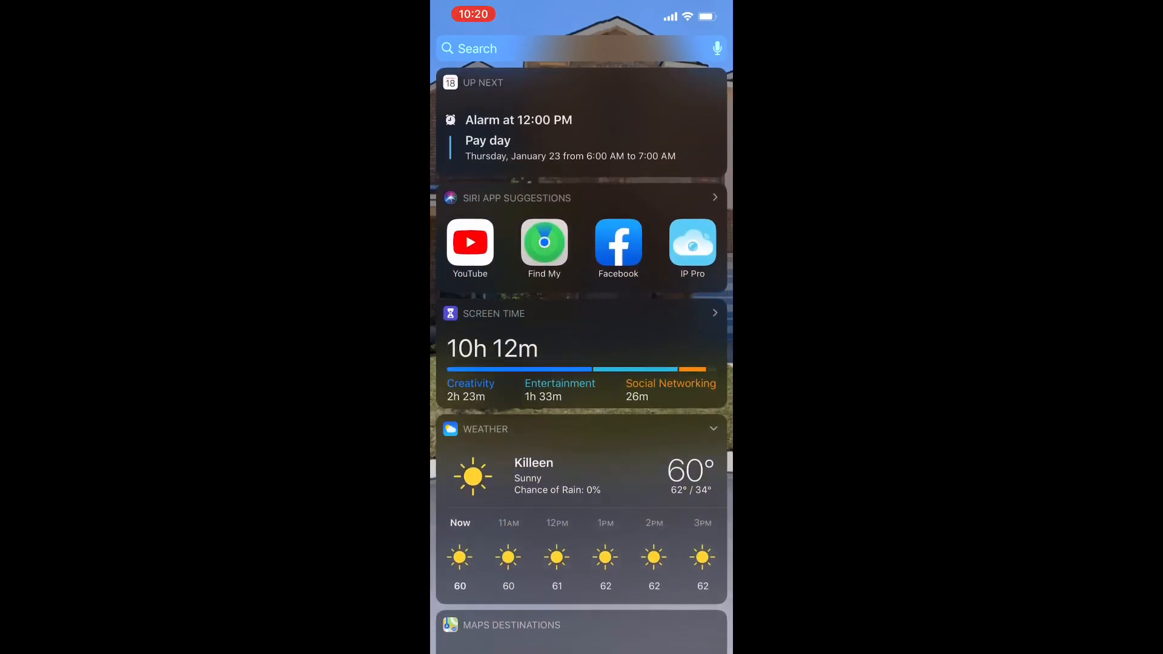
scroll(down, 3)
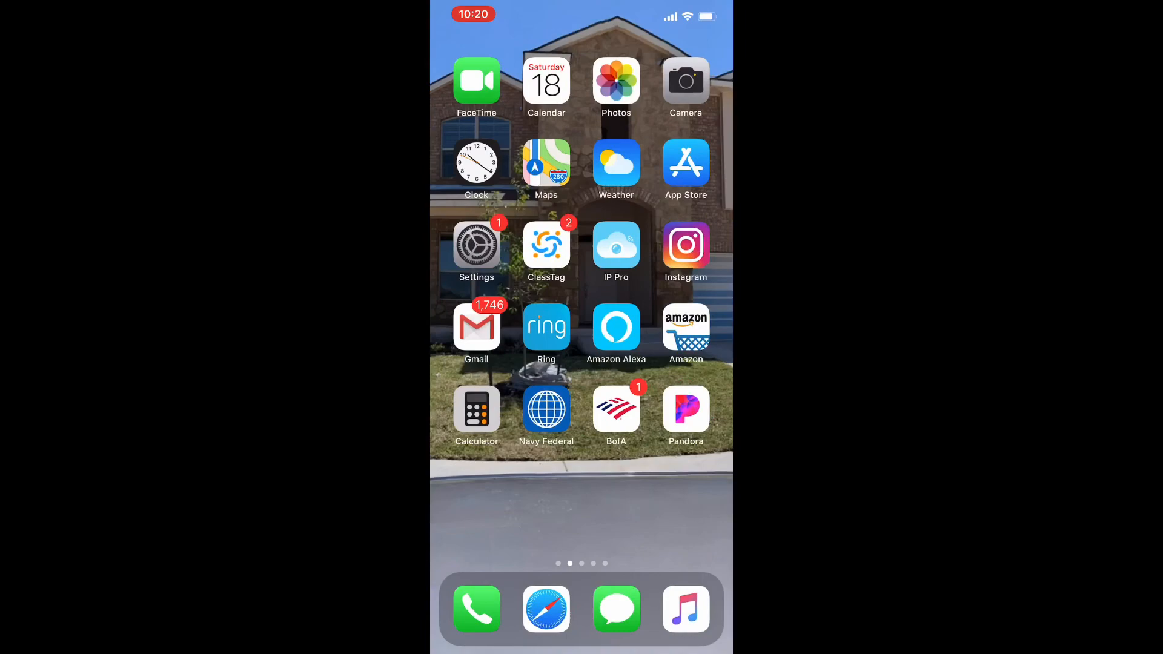
scroll(left, 3)
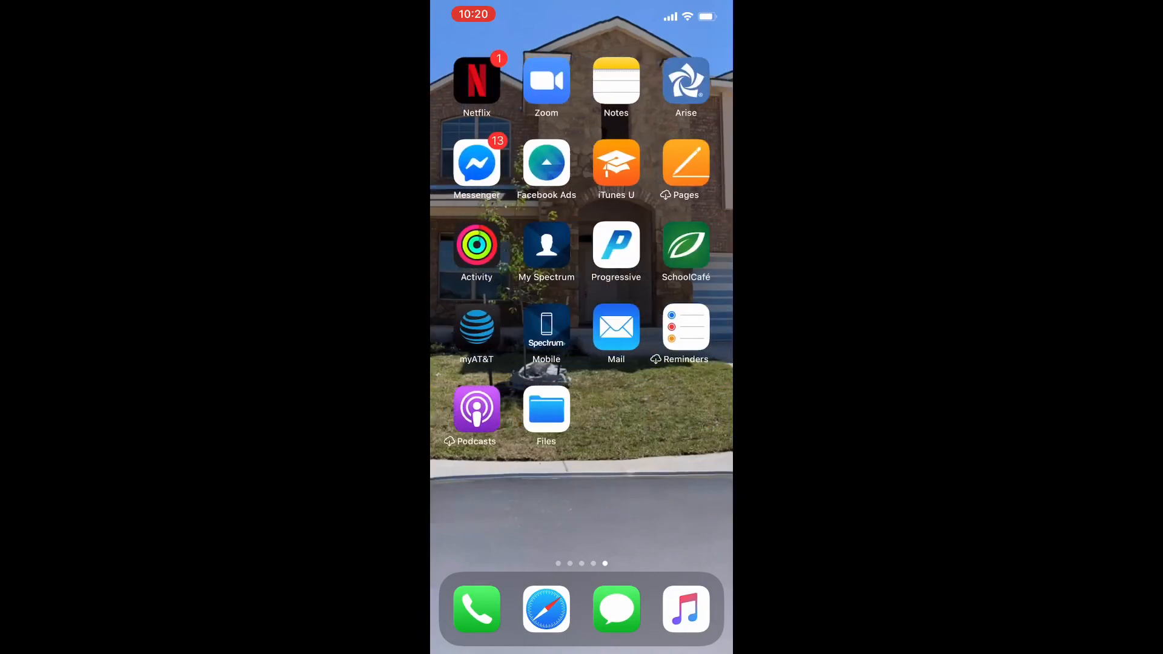
scroll(left, 3)
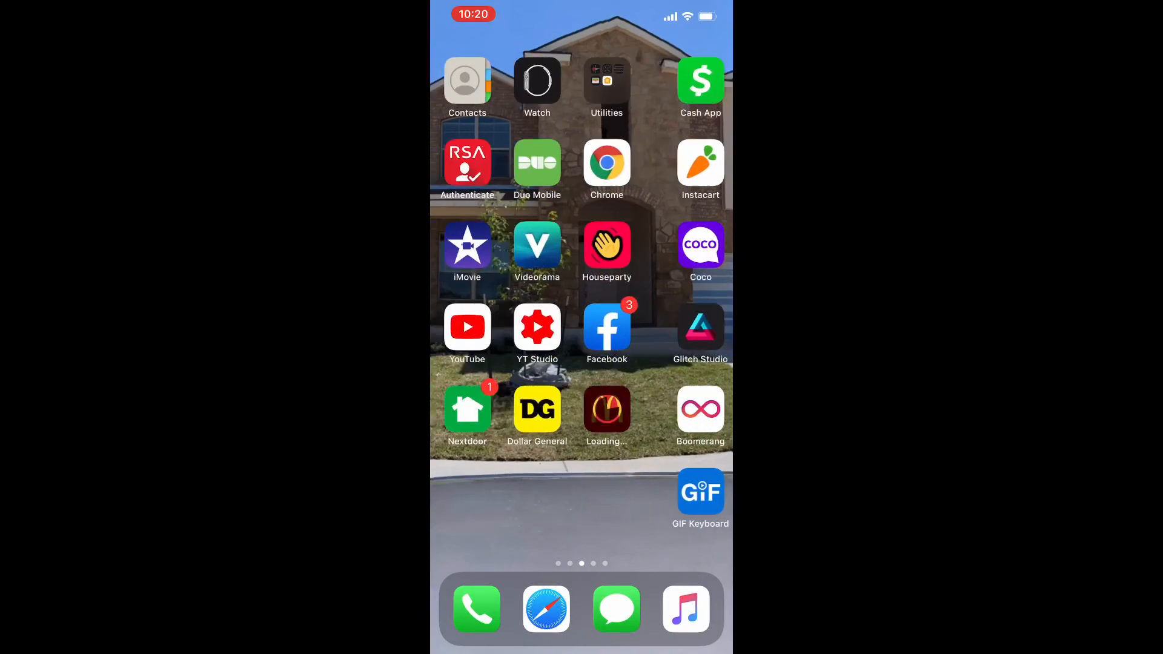